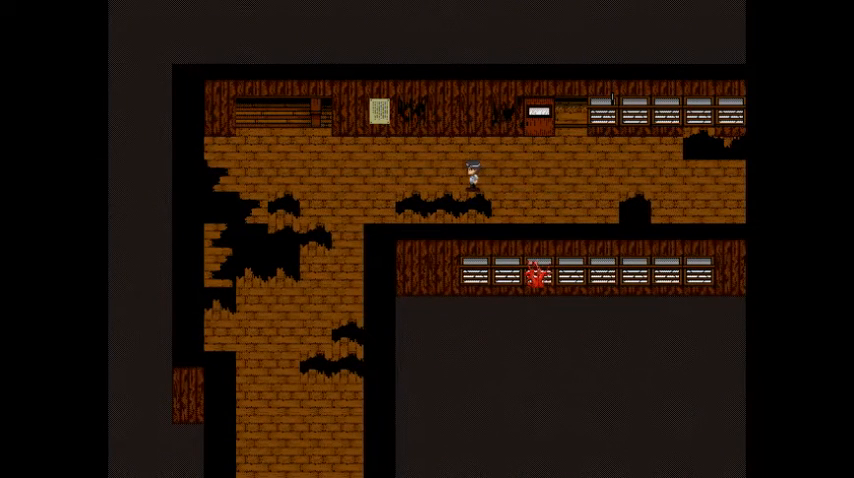
# Walk Satoshi west along the ruined upper corridor to its corner near the wall notice.
pyautogui.press('Right')
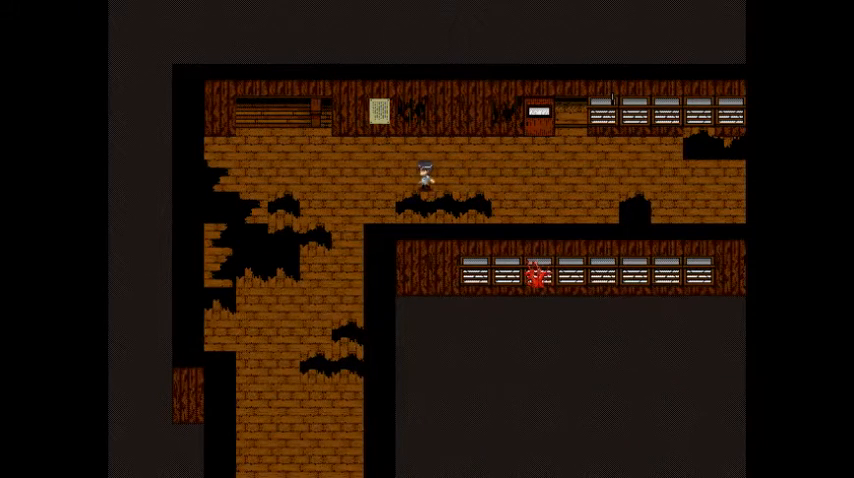
pyautogui.press('Left')
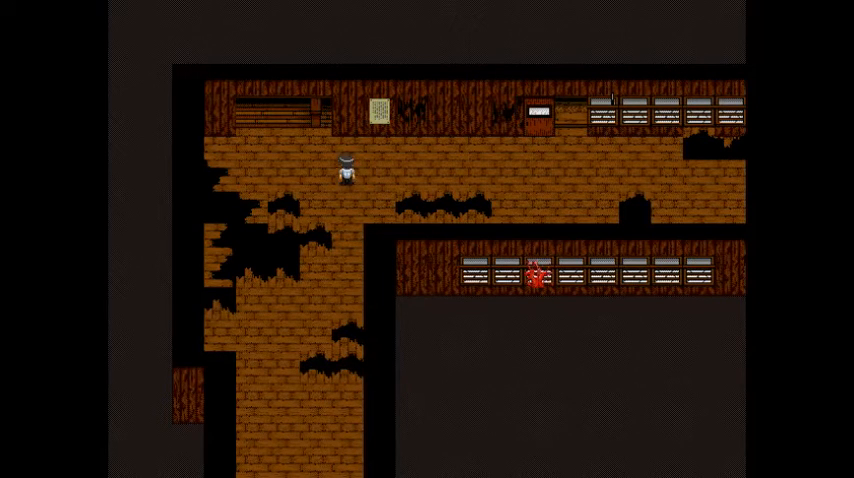
pyautogui.press('up')
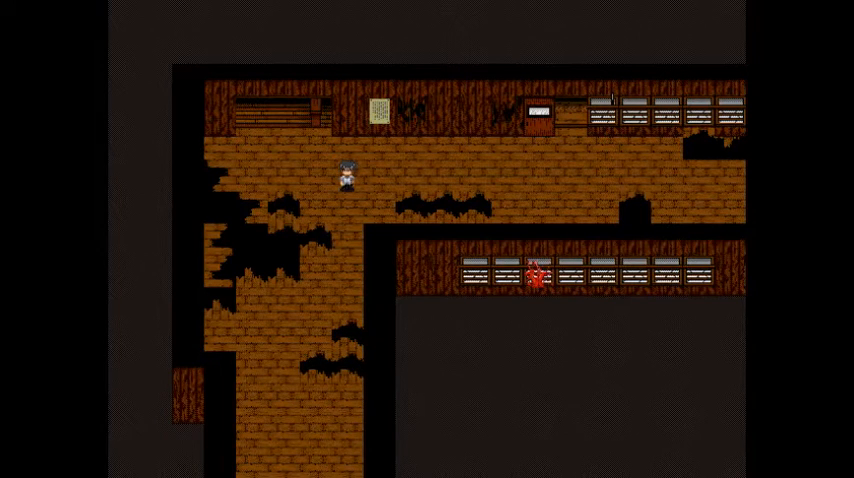
pyautogui.press('Down')
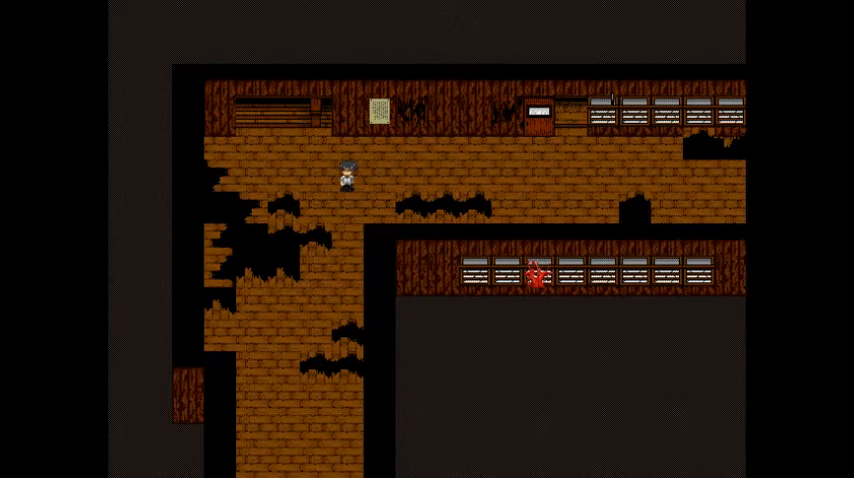
# Read the wall notice in the long east-west corridor, then continue walking east.
pyautogui.press('up')
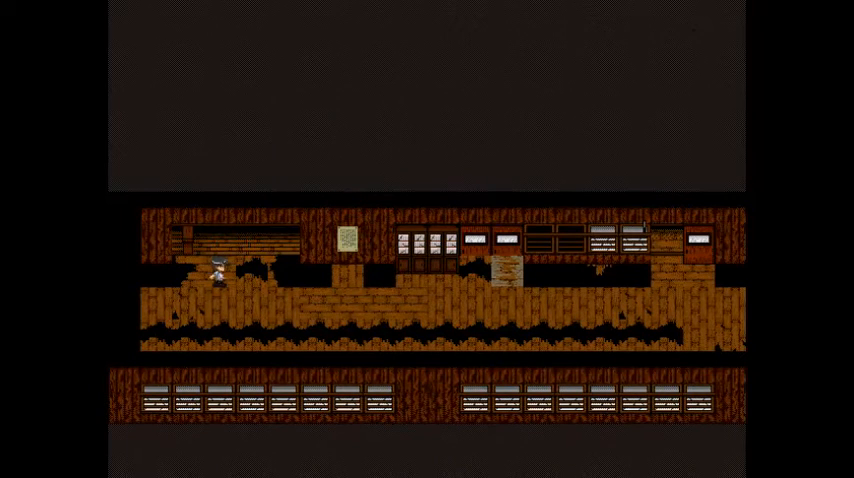
pyautogui.press('Right')
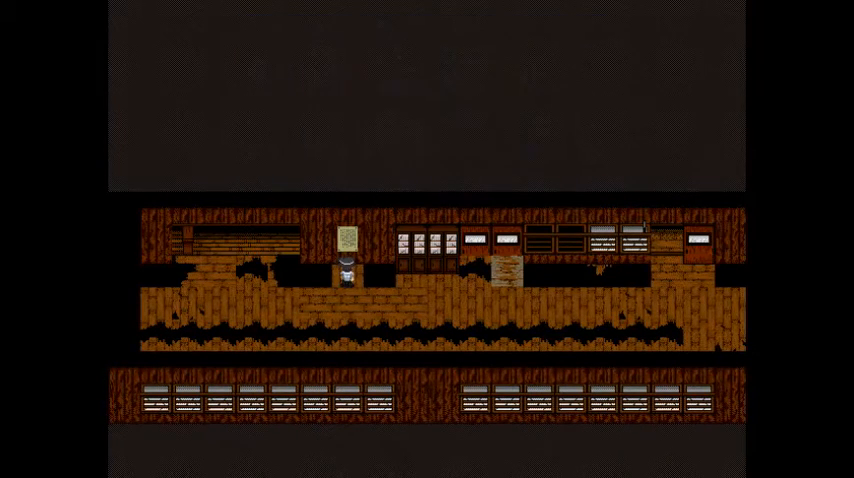
pyautogui.press('Right')
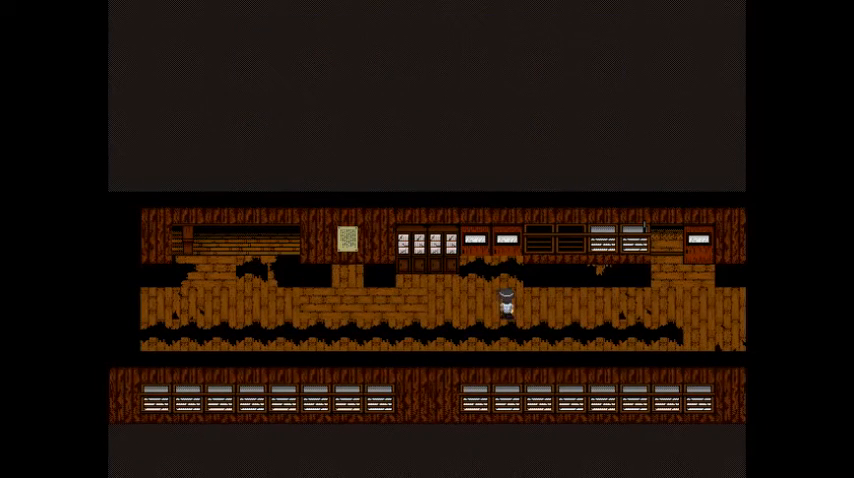
pyautogui.press('Right')
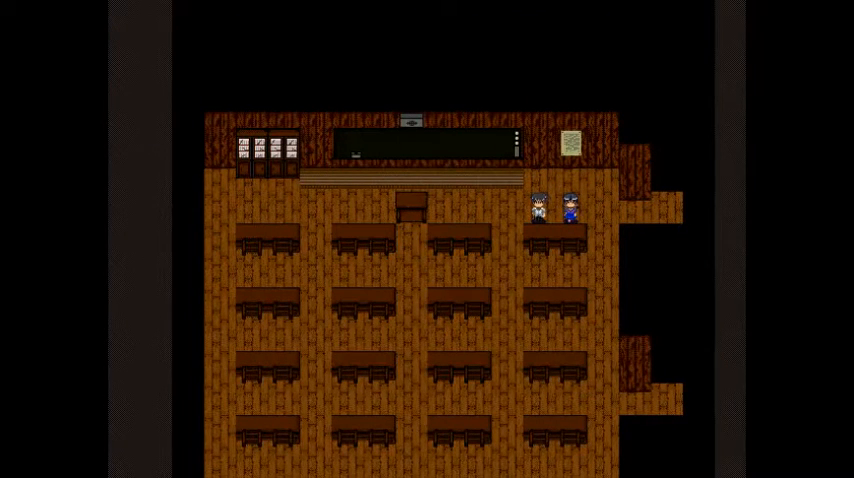
pyautogui.press('escape')
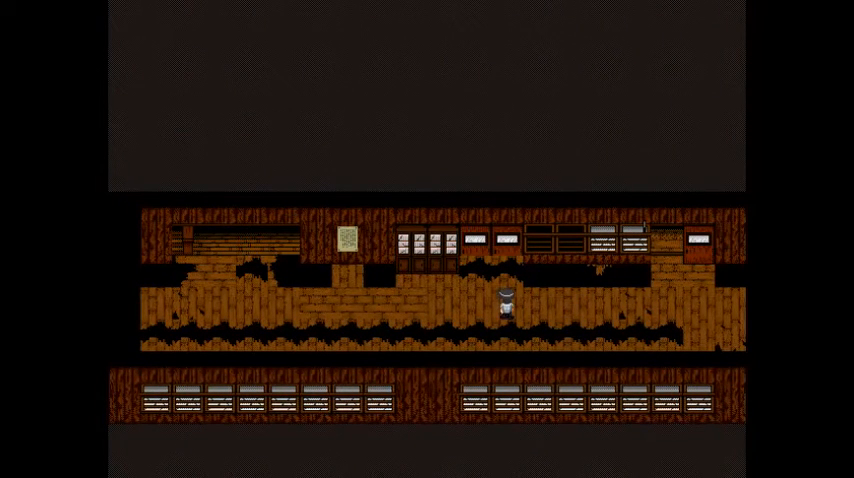
# Walk the corridor's east end and back, then open the party status menu.
pyautogui.press('Right')
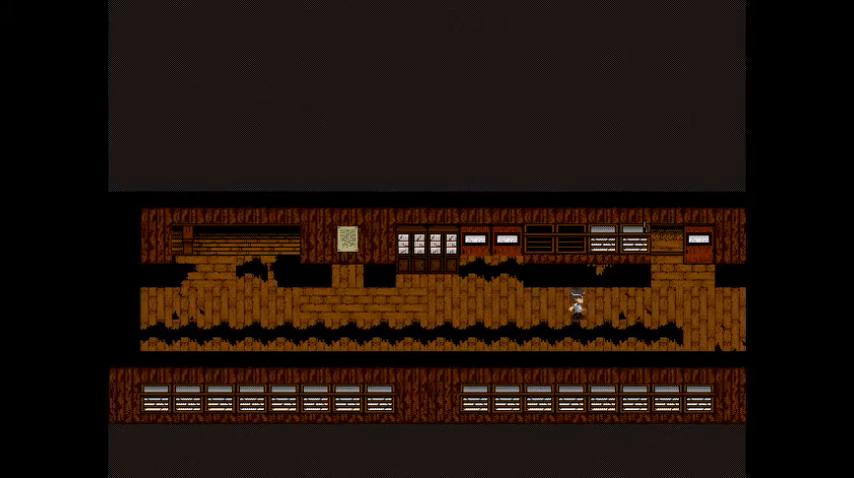
pyautogui.press('escape')
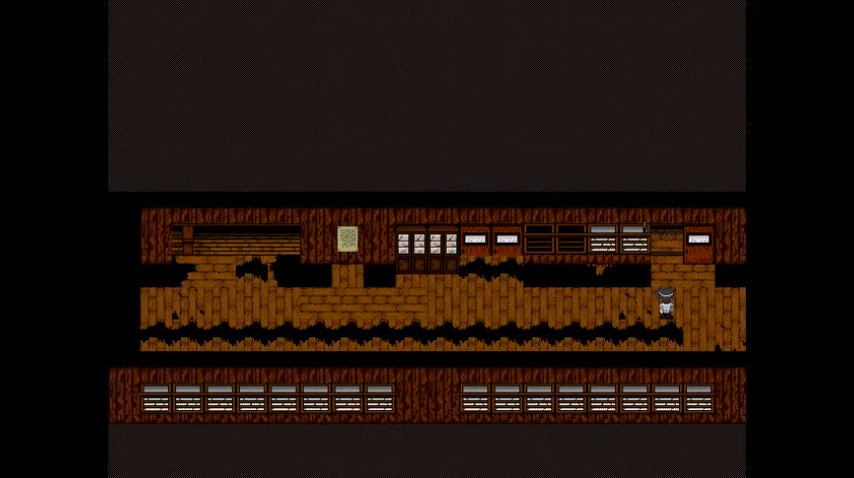
pyautogui.press('Left')
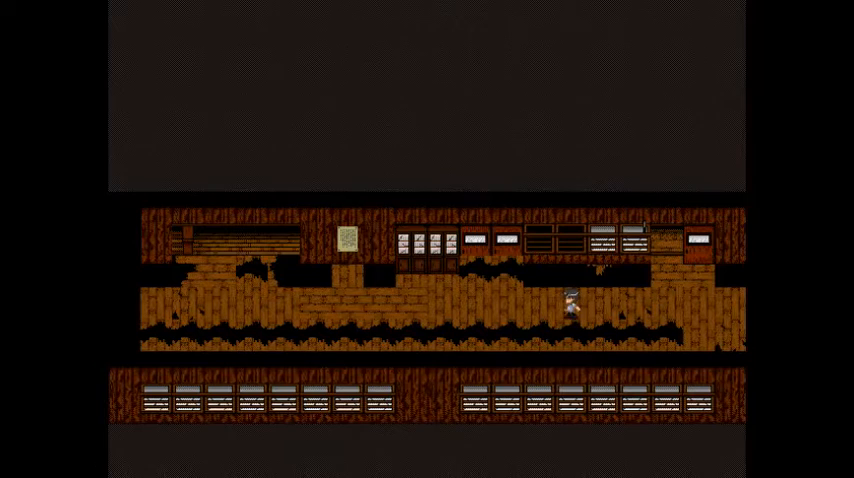
pyautogui.press('Left')
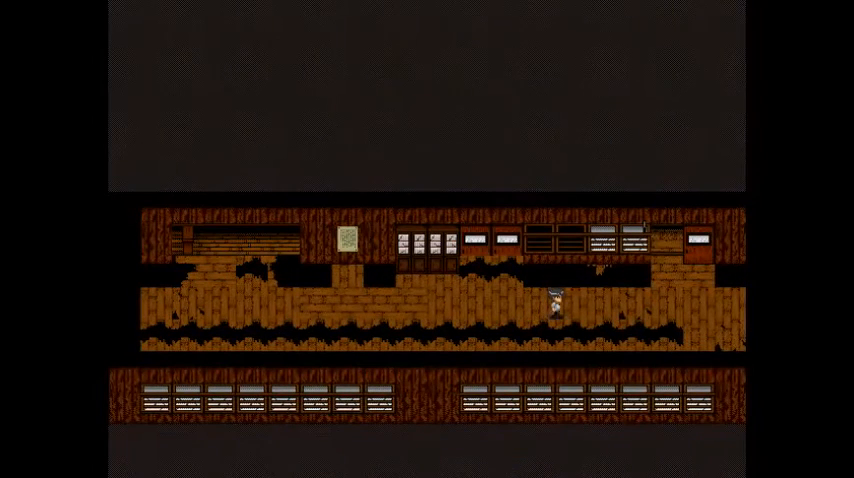
pyautogui.press('right')
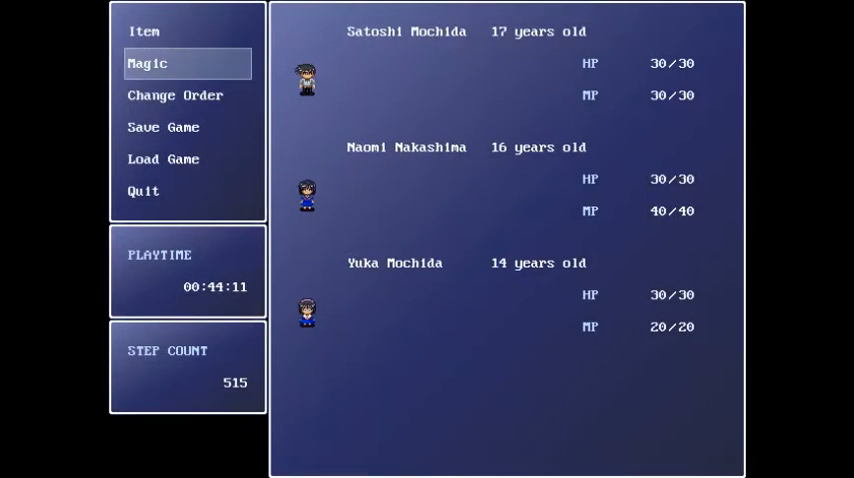
# Load an earlier save file, returning Satoshi to the corridor junction.
pyautogui.click(162, 127)
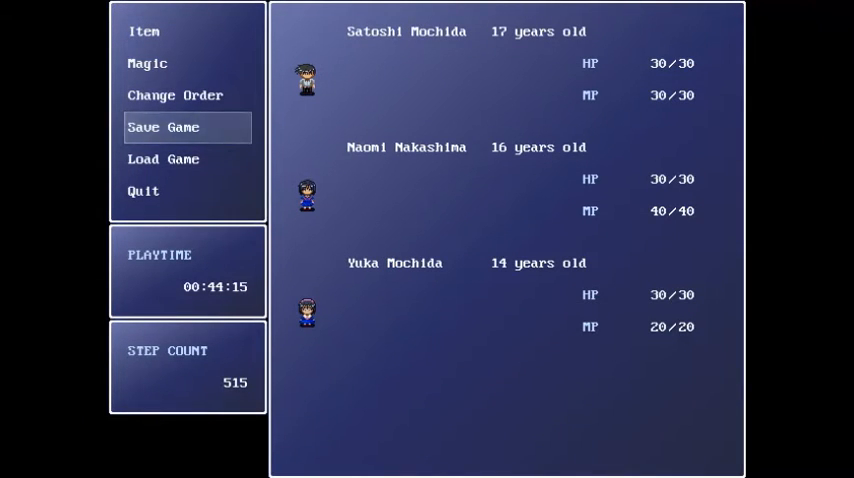
pyautogui.click(164, 159)
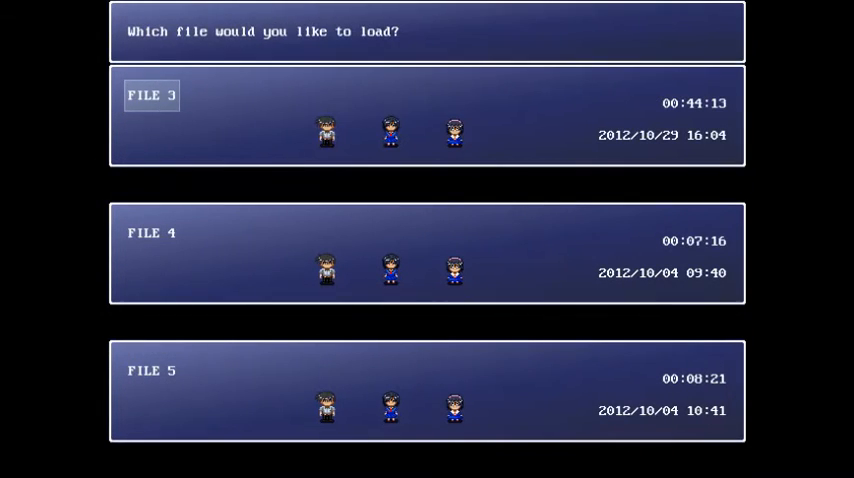
pyautogui.scroll(3)
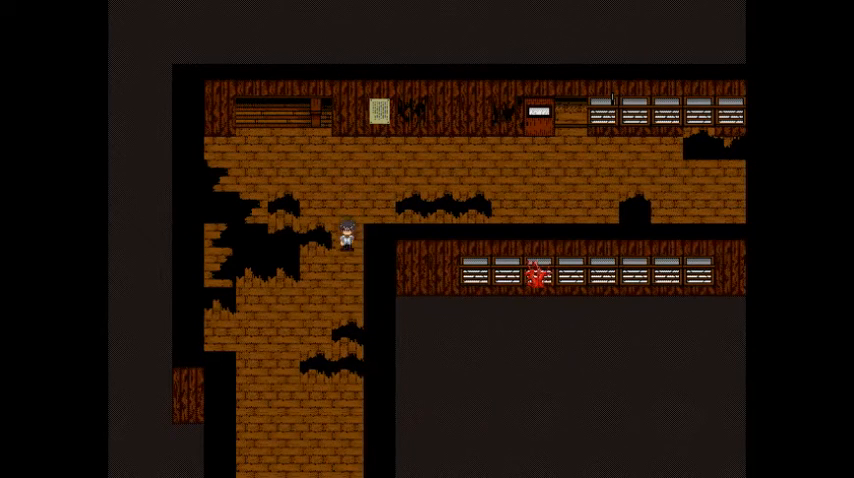
# Walk south down the side hallway and bring up the save slots for File 4.
pyautogui.press('Down')
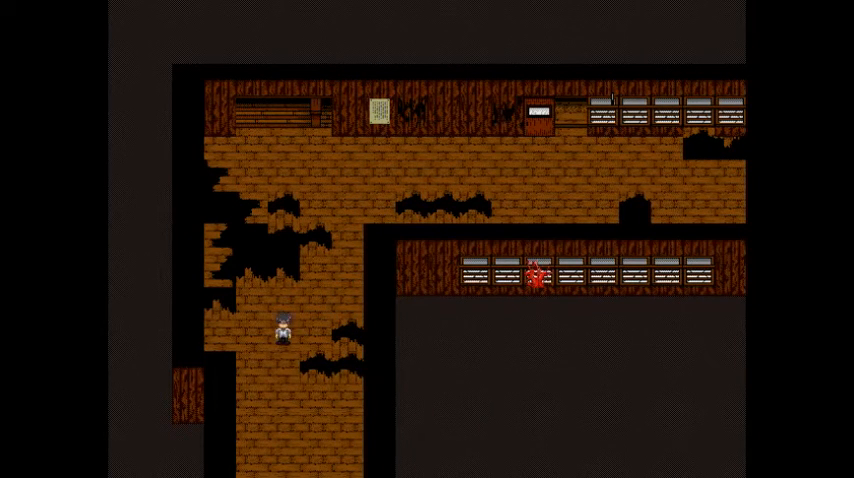
pyautogui.press('down')
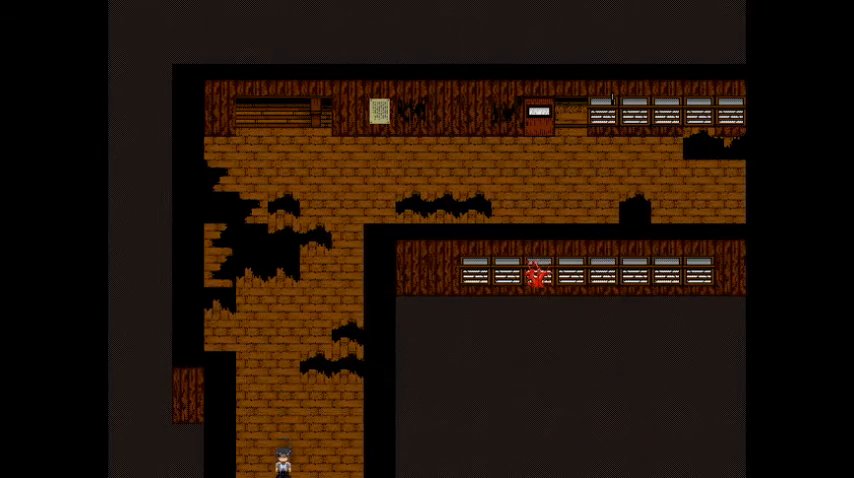
pyautogui.press('up')
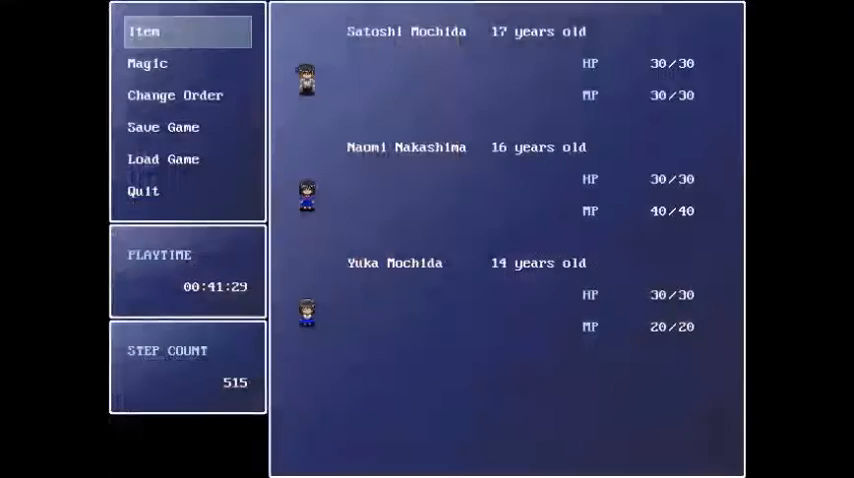
pyautogui.click(163, 127)
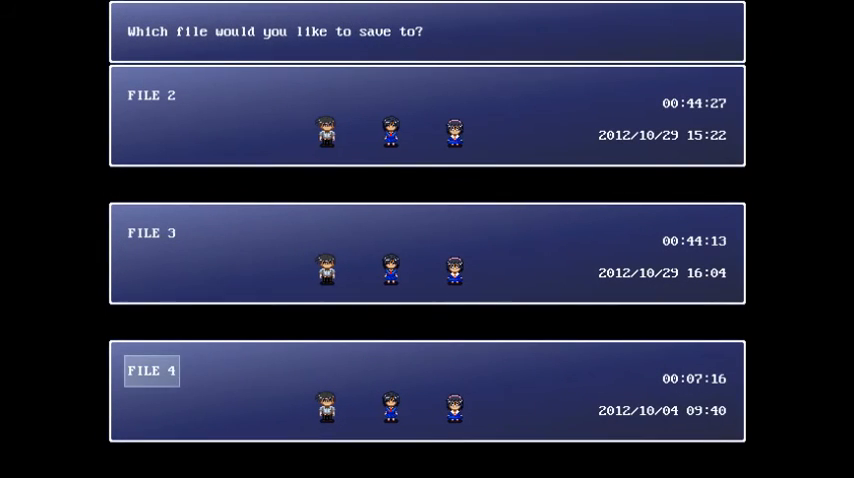